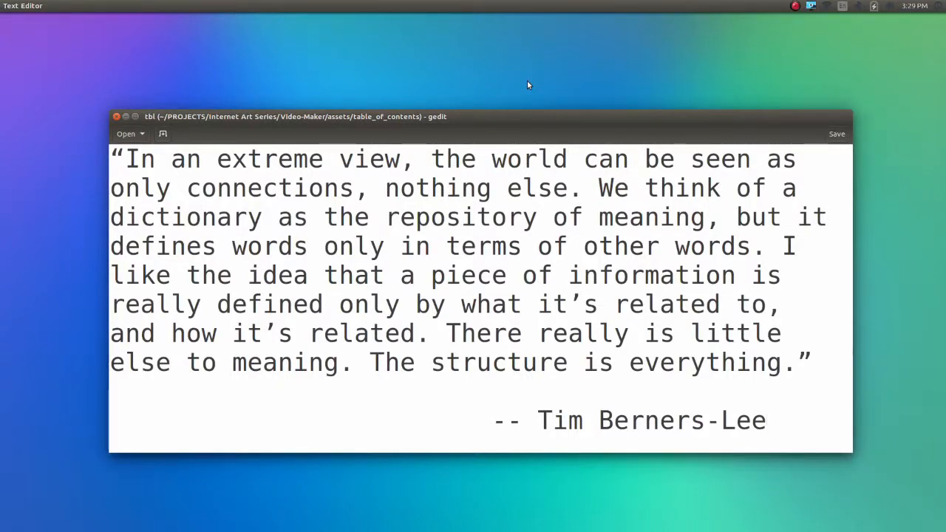
Play the subtitled interview clip, then close it and the pictures, leaving only 'How To / Why Make Internet Art'
click(767, 420)
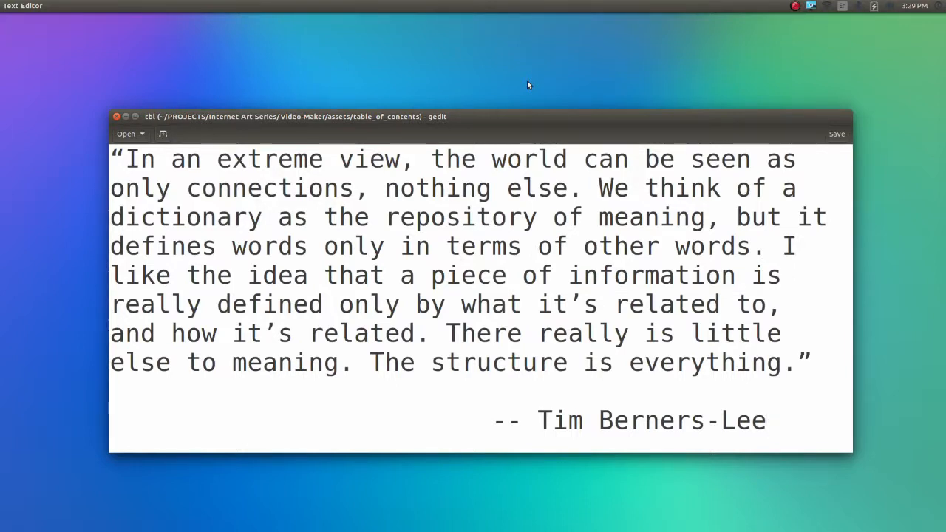
click(766, 420)
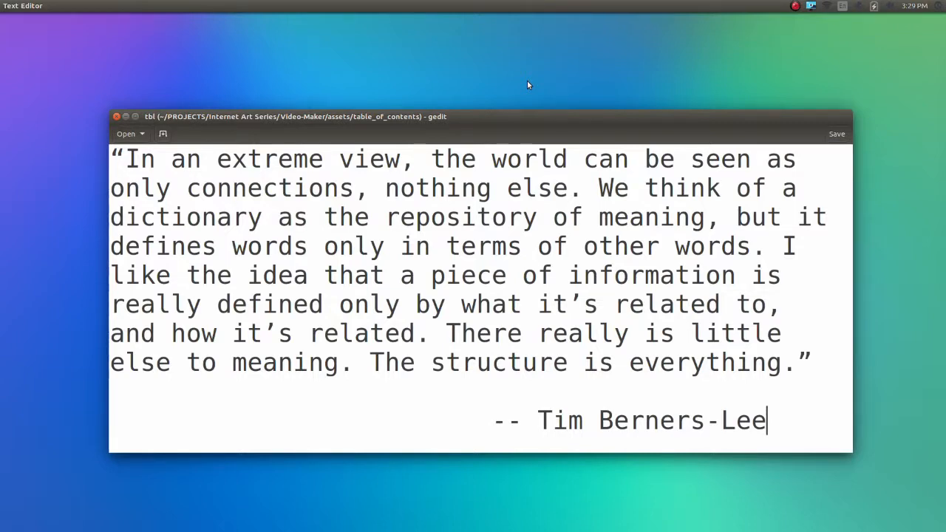
mouse_move(278, 136)
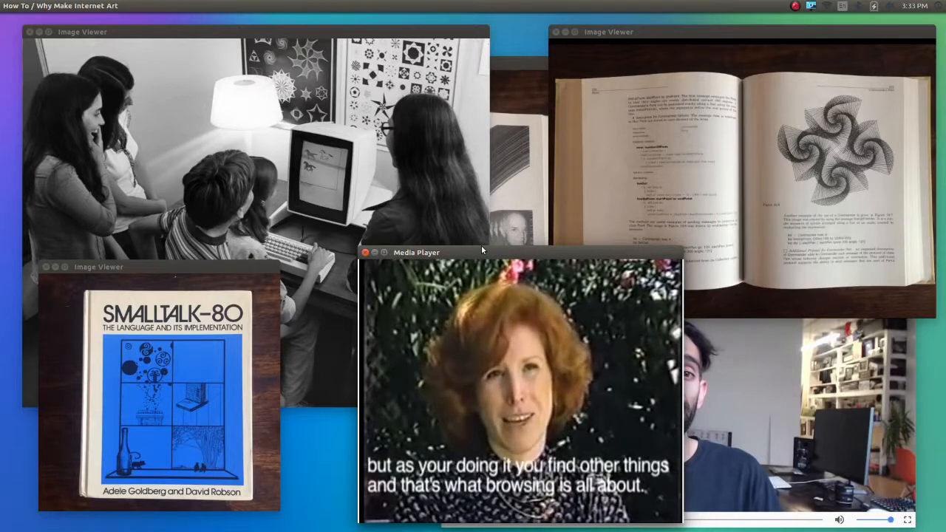
click(364, 251)
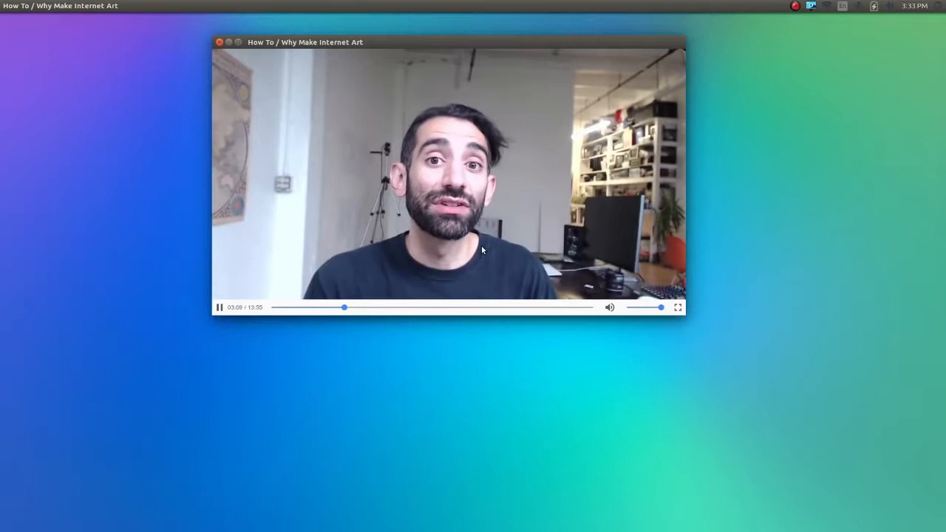
mouse_move(751, 189)
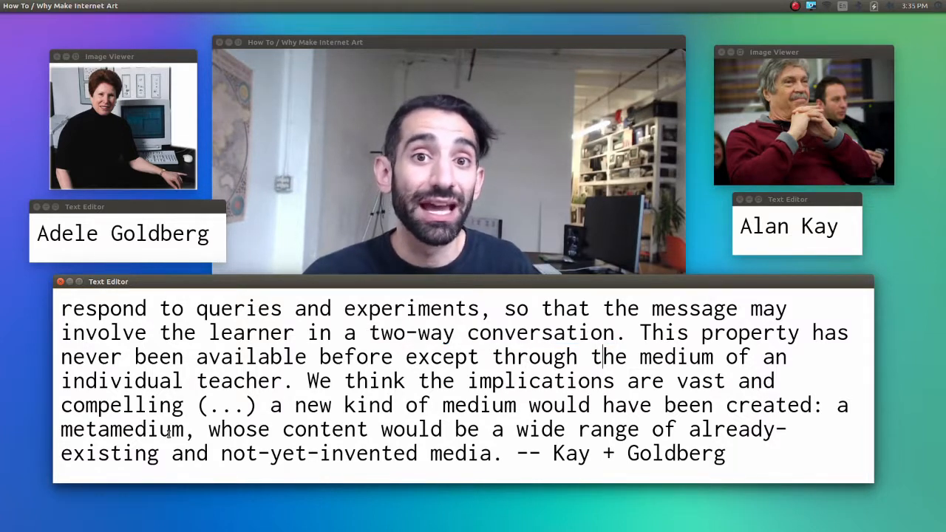
Bring up the Ted Nelson and Vannevar Bush portraits to flank the talk beside the metamedium quote
double_click(121, 429)
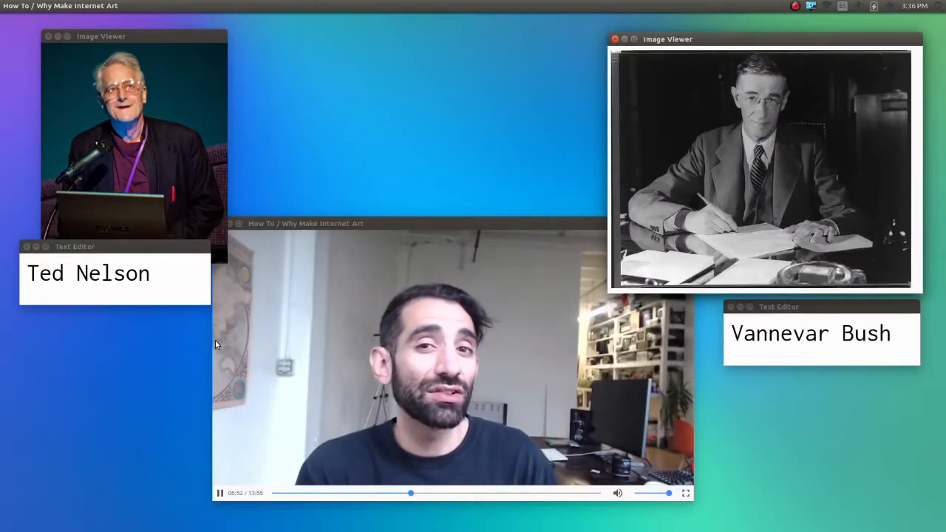
mouse_move(299, 171)
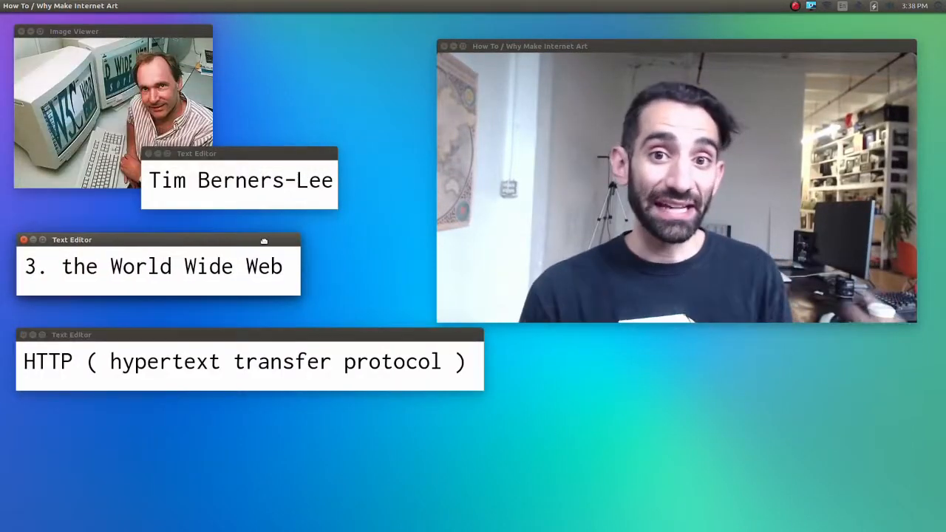
mouse_move(362, 80)
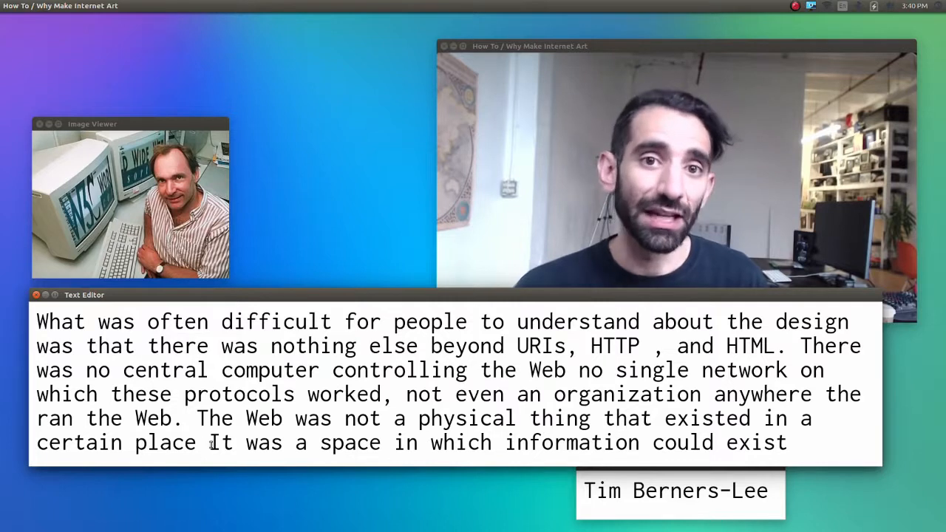
Highlight the closing sentence 'It was a space in which information could exist' in the Web quote
drag(210, 443, 787, 444)
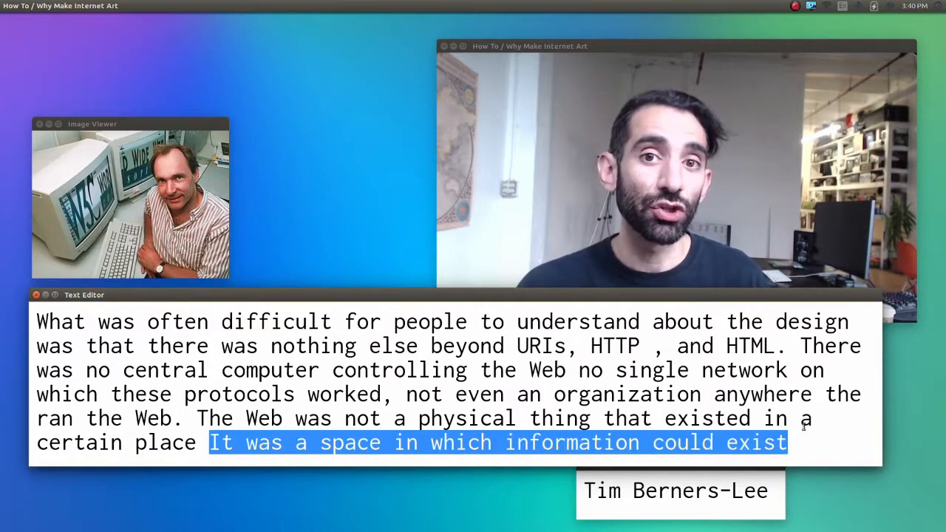